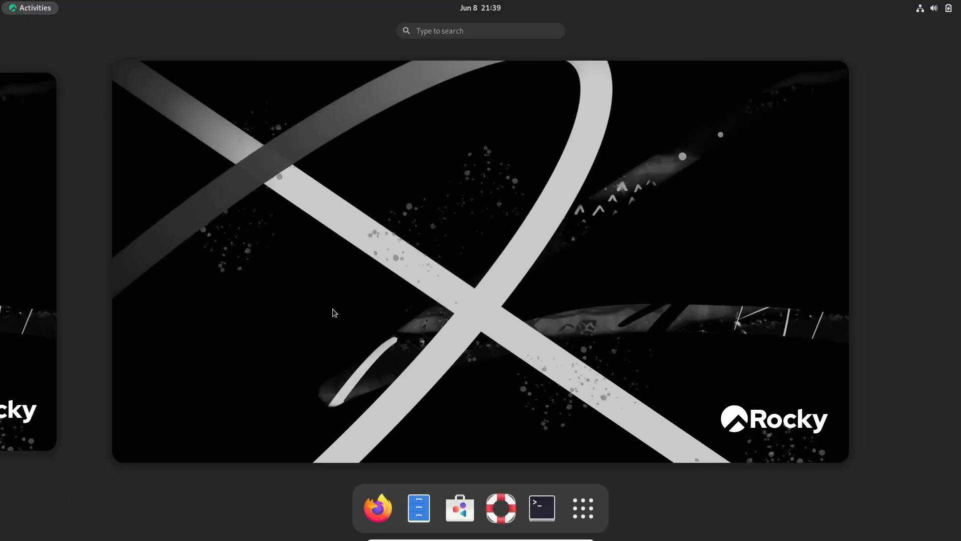
- Review the system information (About) page in Settings and close the window
left_click(582, 507)
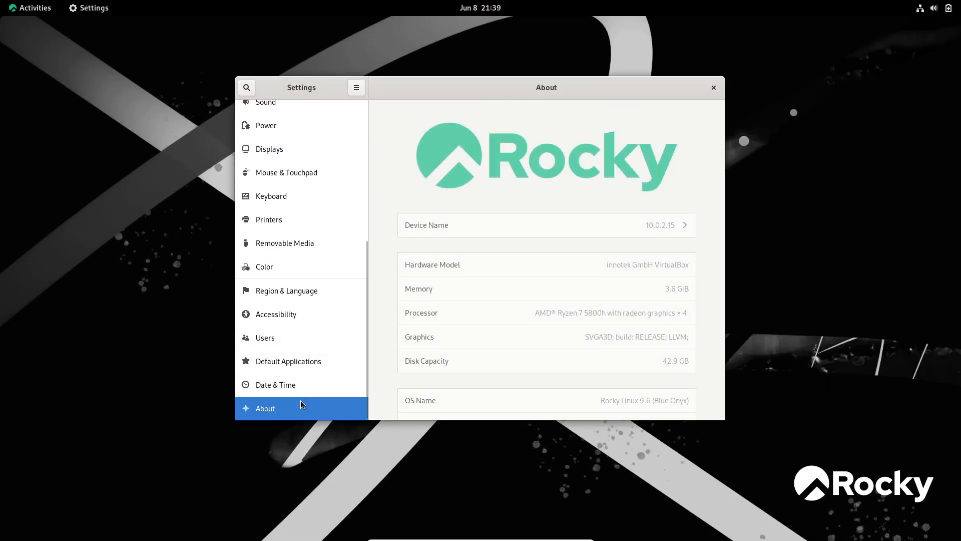
scroll("down", 3)
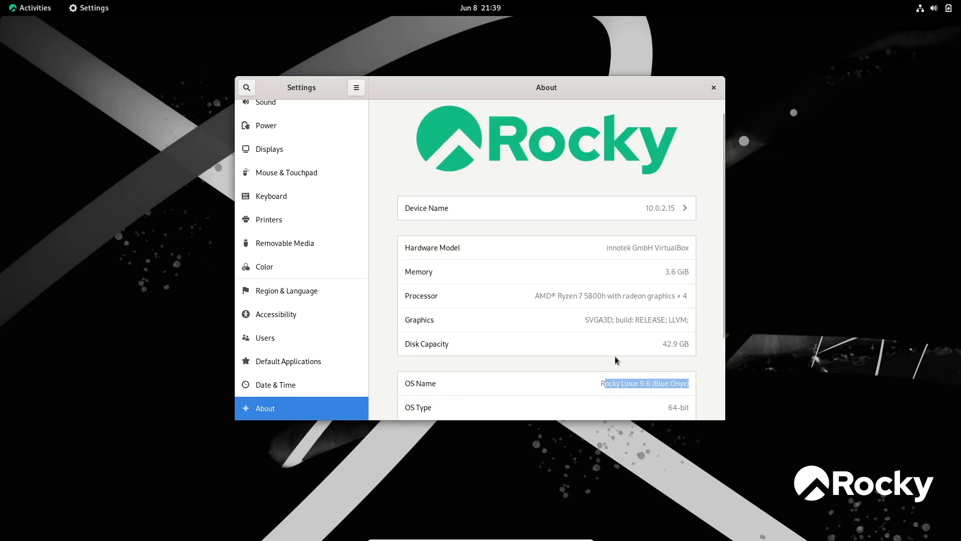
scroll("down", 3)
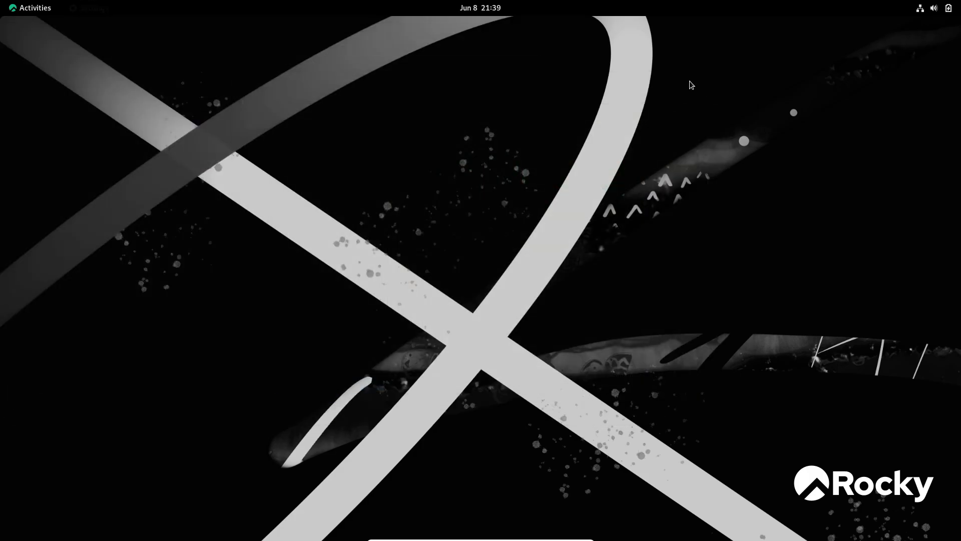
left_click(934, 7)
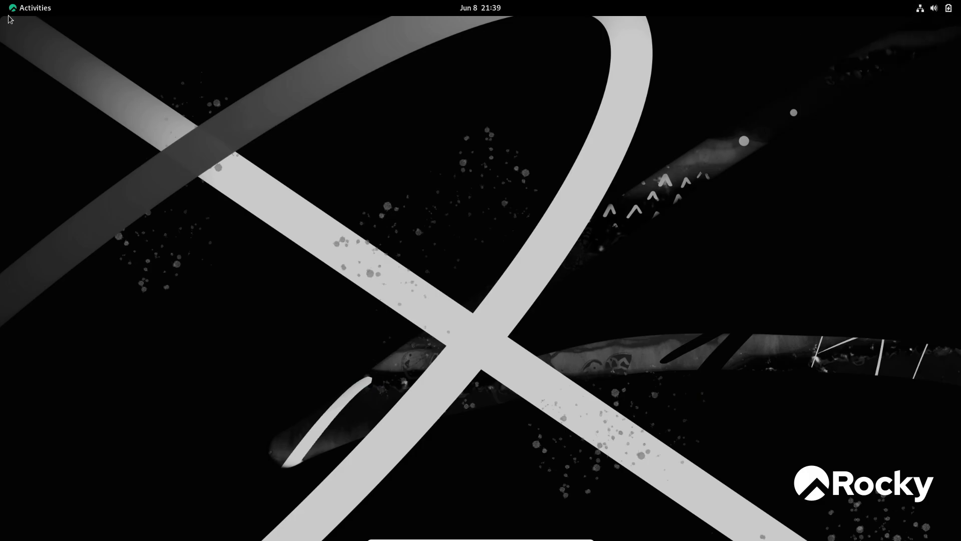
- Check the Installed list in the Software store, then close the store
left_click(34, 7)
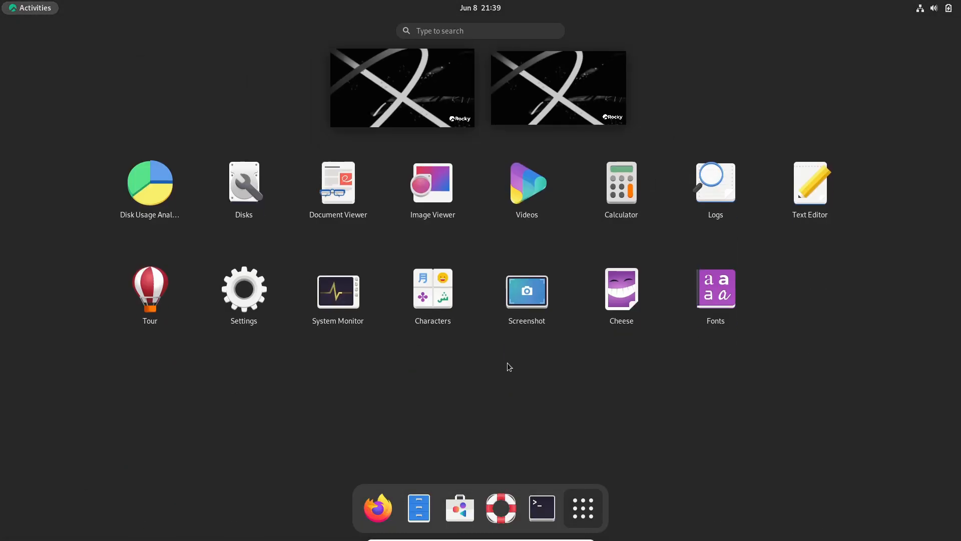
left_click(459, 508)
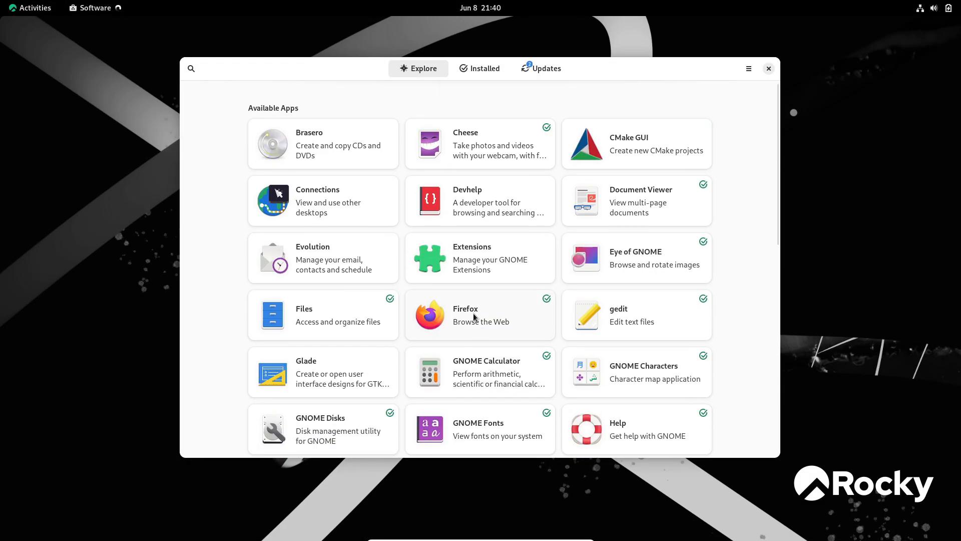
left_click(479, 68)
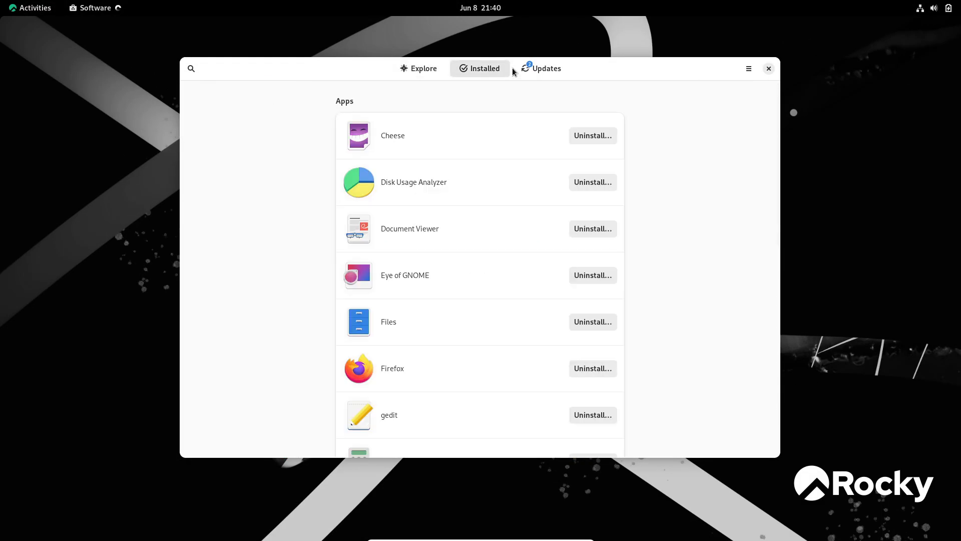
left_click(768, 68)
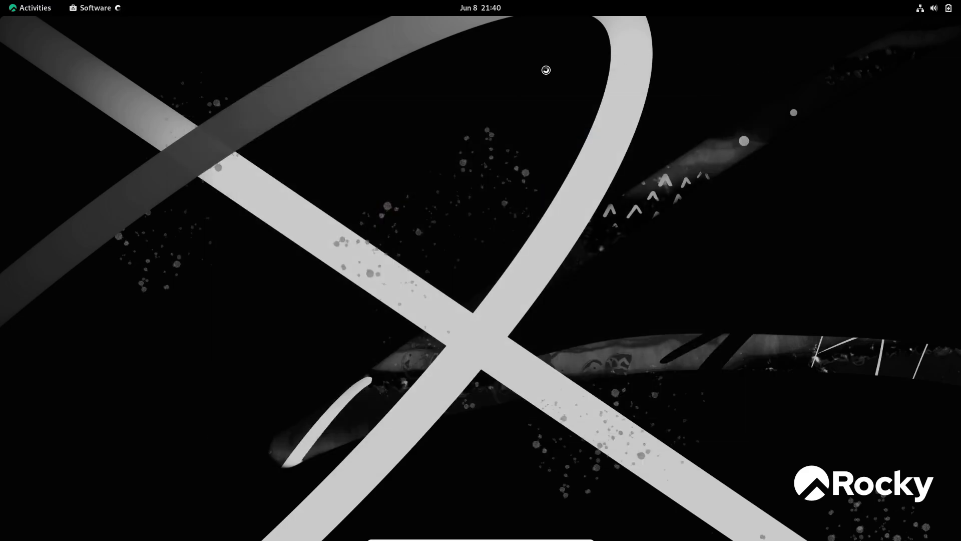
- Briefly launch the Terminal and then the Files manager from the dash
left_click(29, 7)
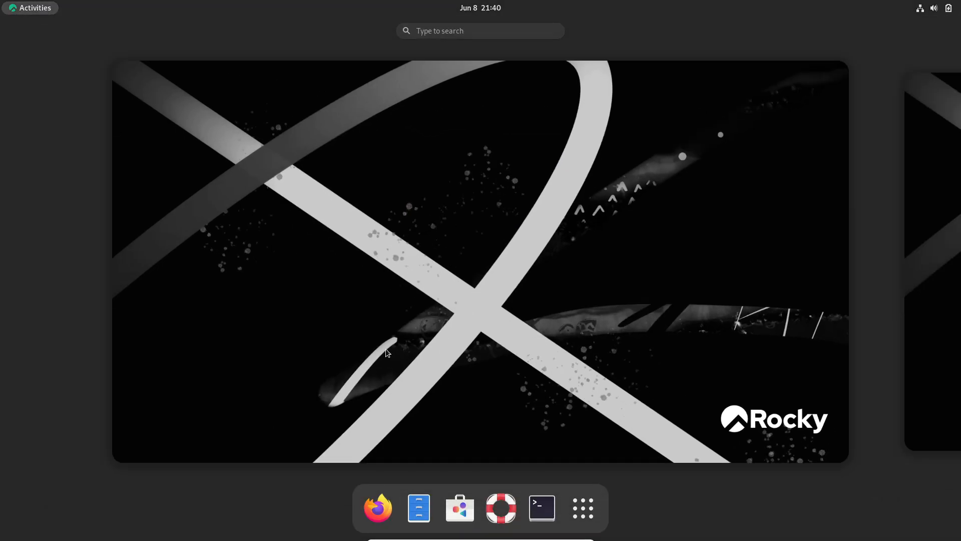
mouse_move(542, 459)
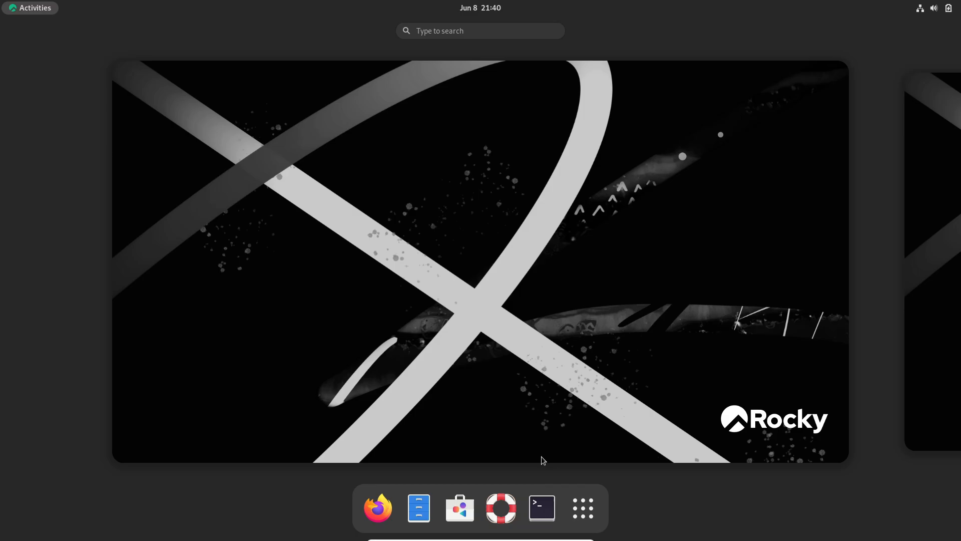
left_click(541, 507)
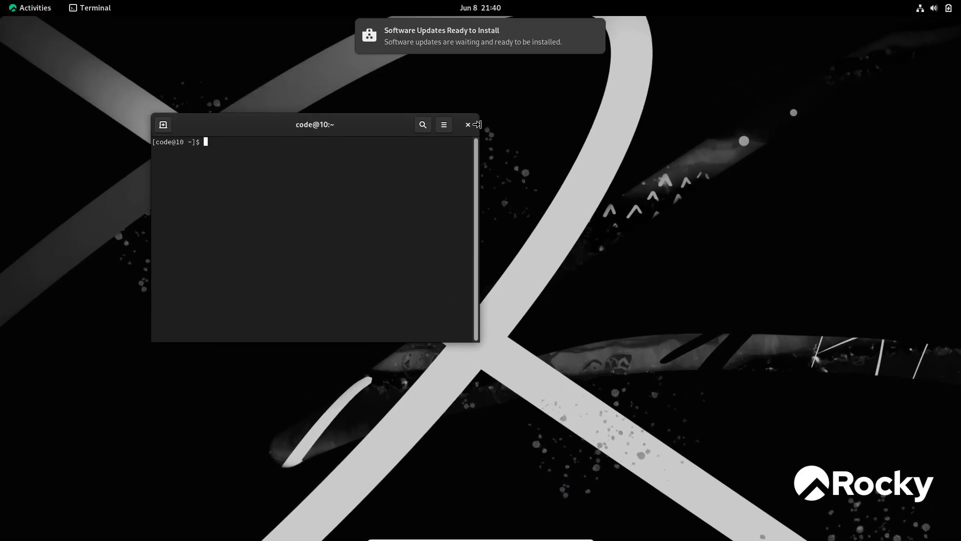
left_click(29, 7)
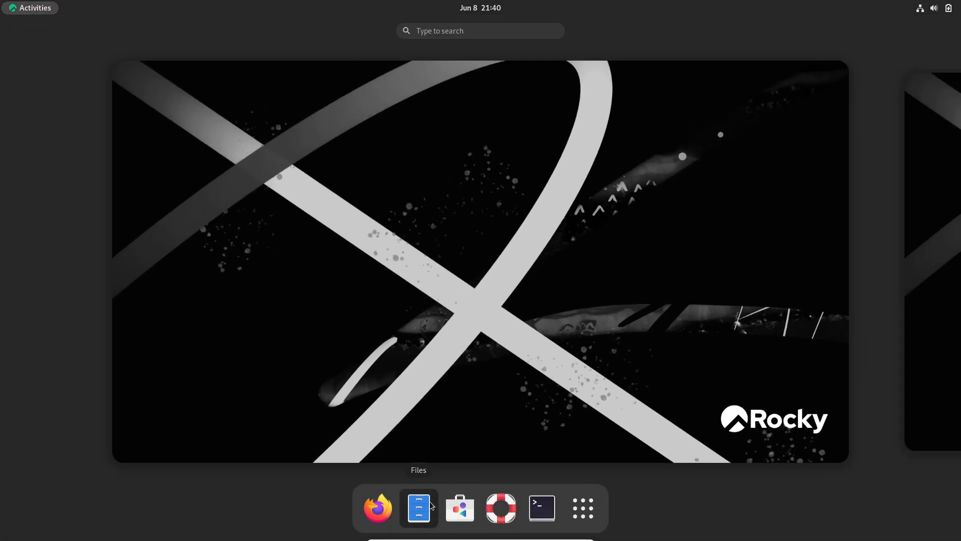
left_click(419, 508)
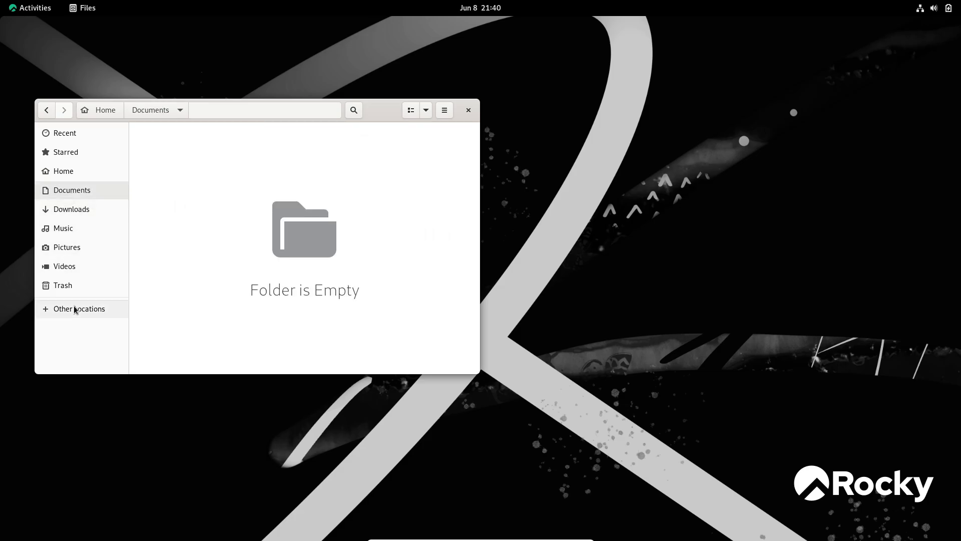
left_click(444, 110)
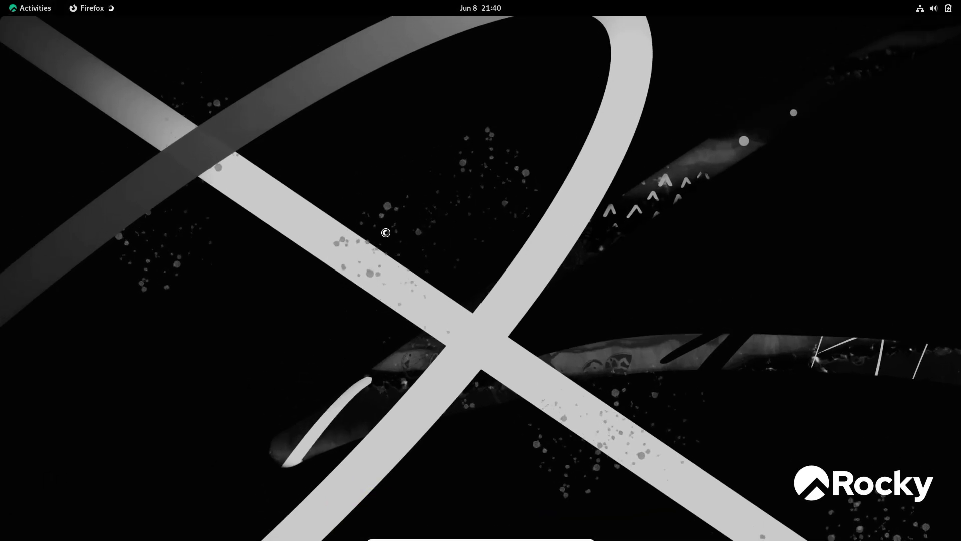
- View the Rocky Linux home page in Firefox, close it and start System Monitor on Processes
left_click(91, 7)
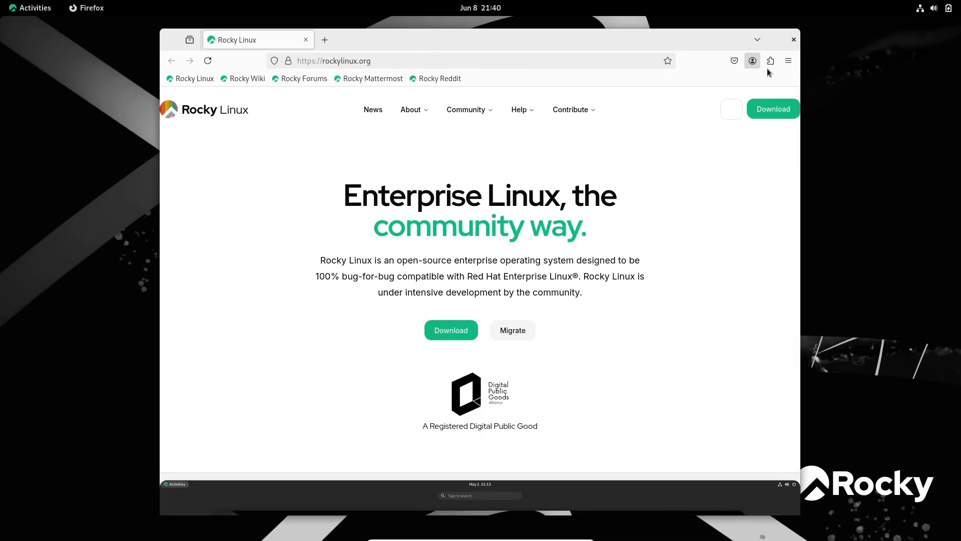
mouse_move(689, 216)
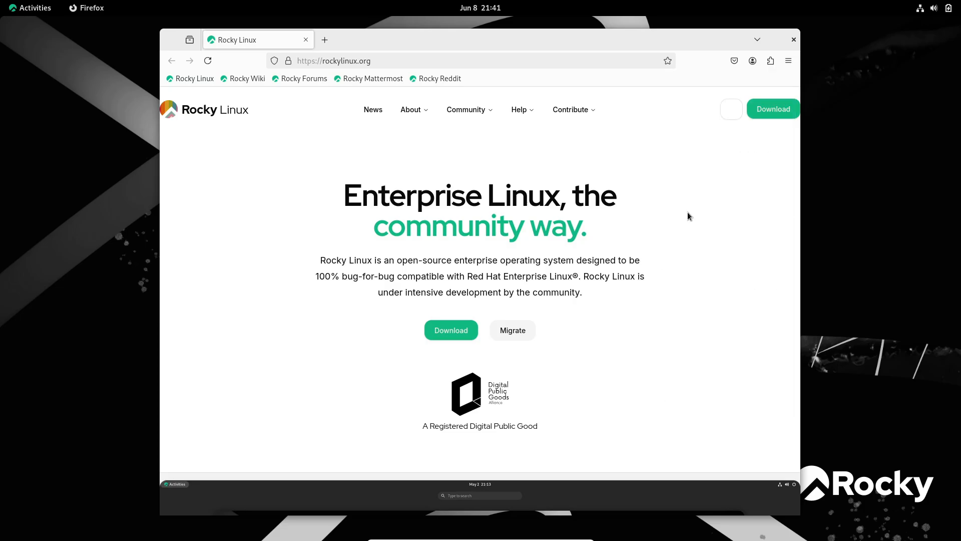
left_click(793, 39)
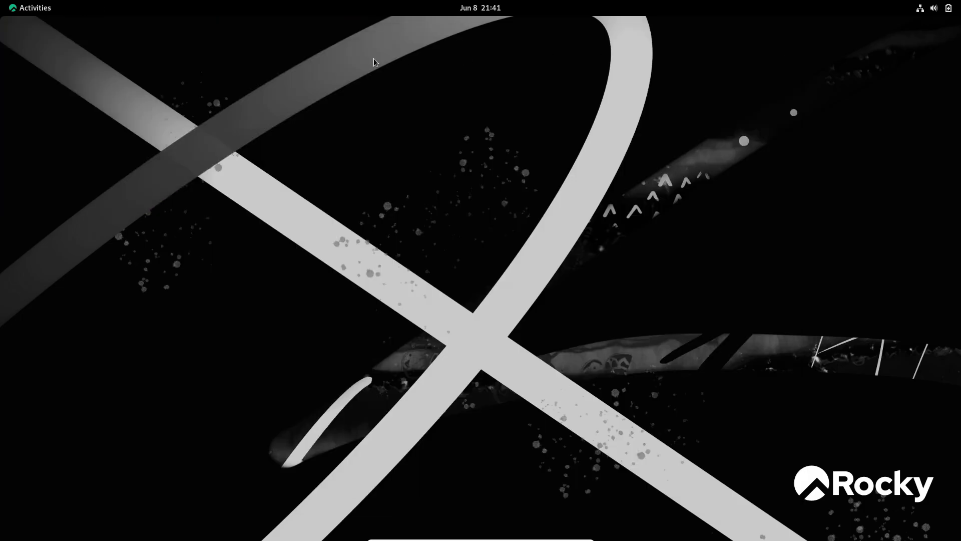
left_click(29, 7)
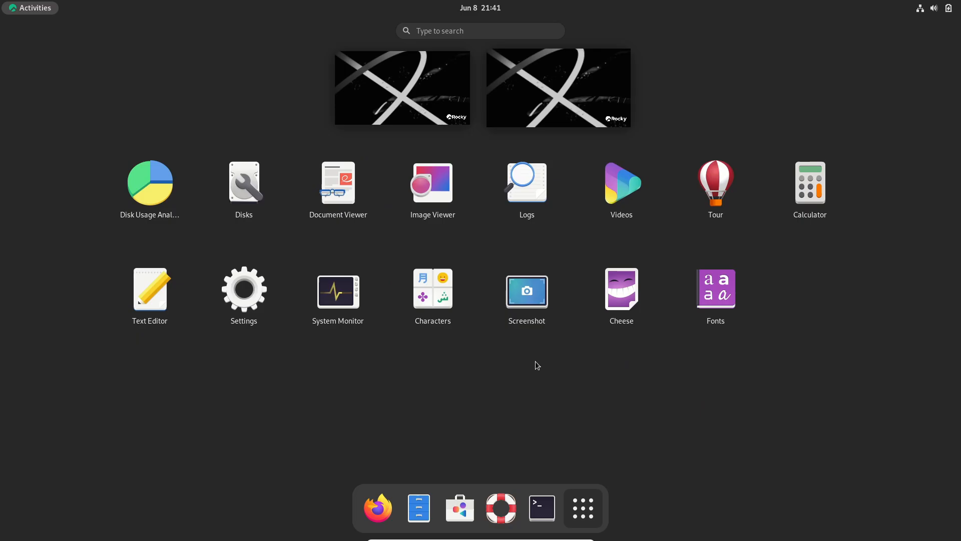
left_click(150, 288)
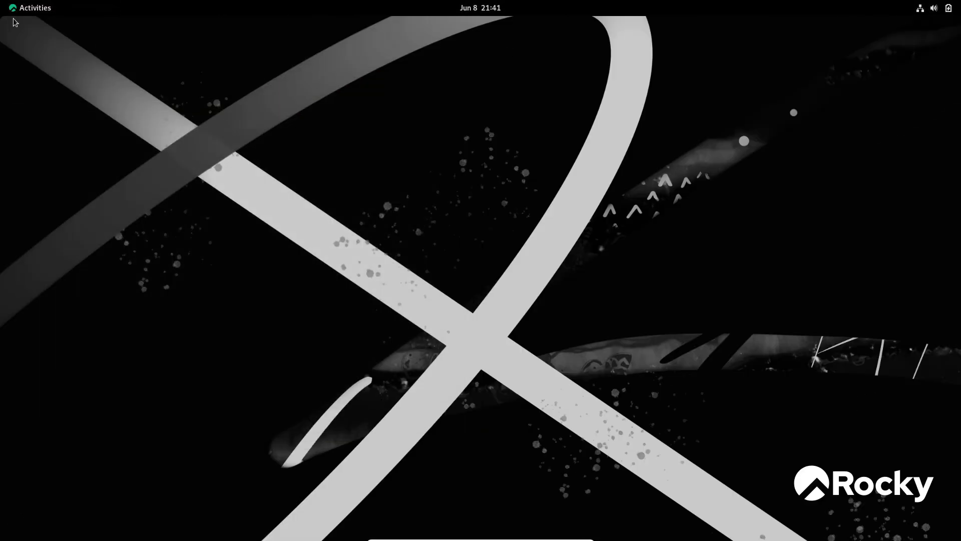
left_click(29, 7)
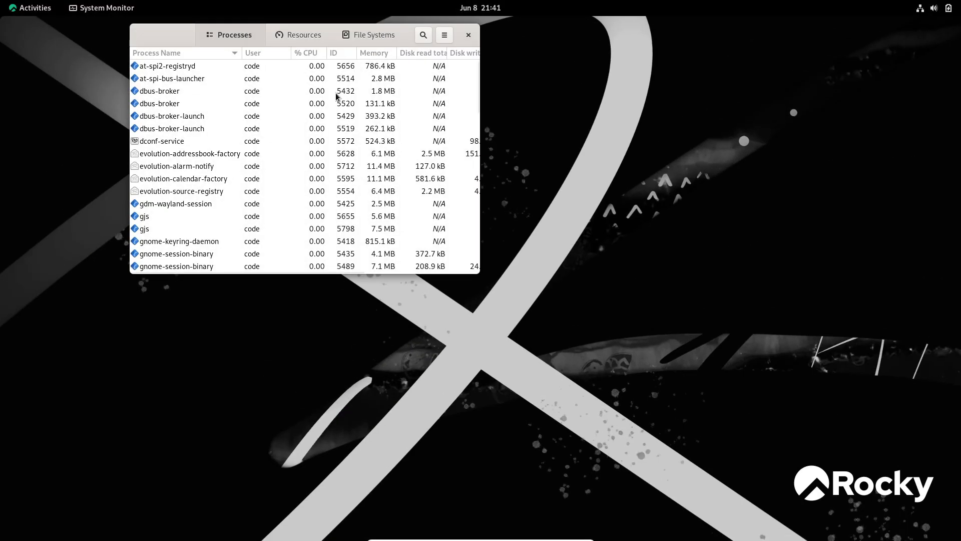
- Leave System Monitor and show the full grid of installed applications
left_click(467, 34)
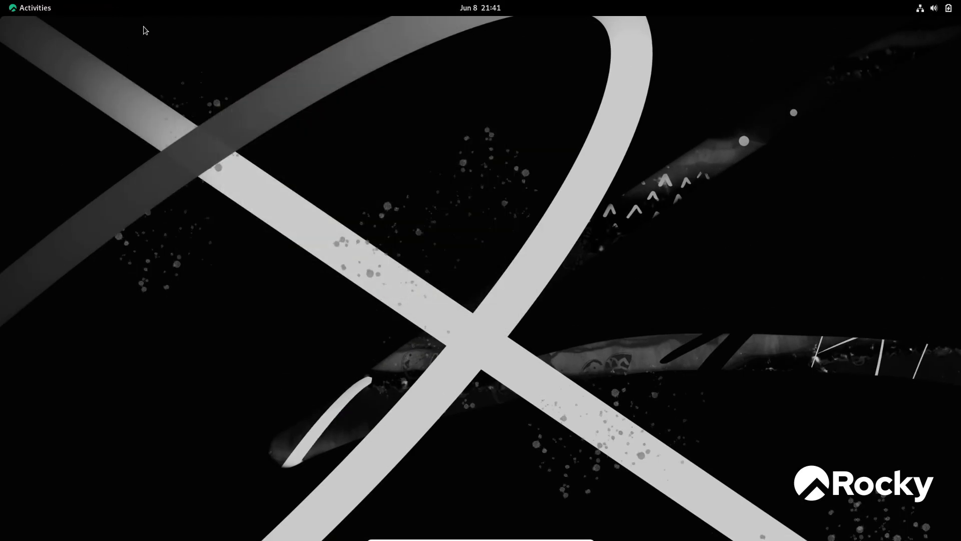
left_click(29, 7)
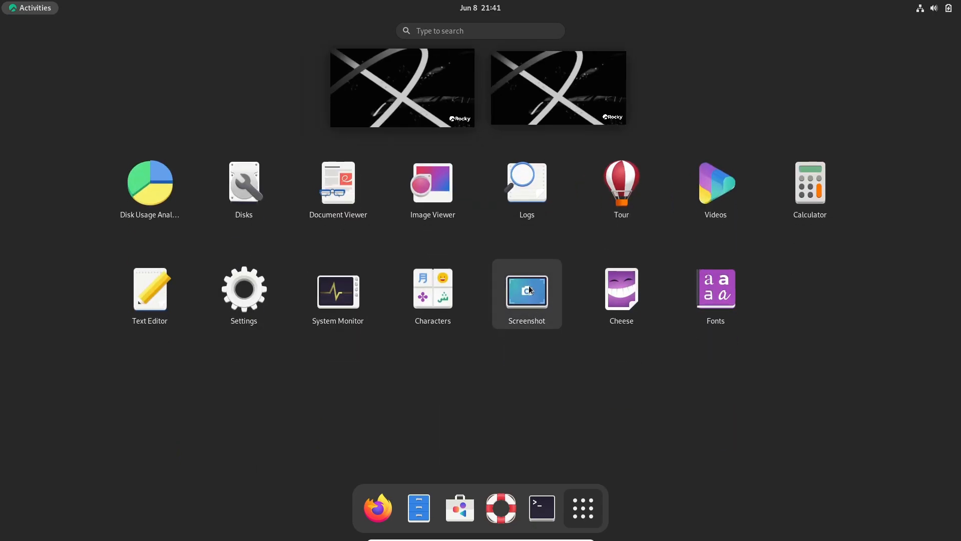
mouse_move(362, 330)
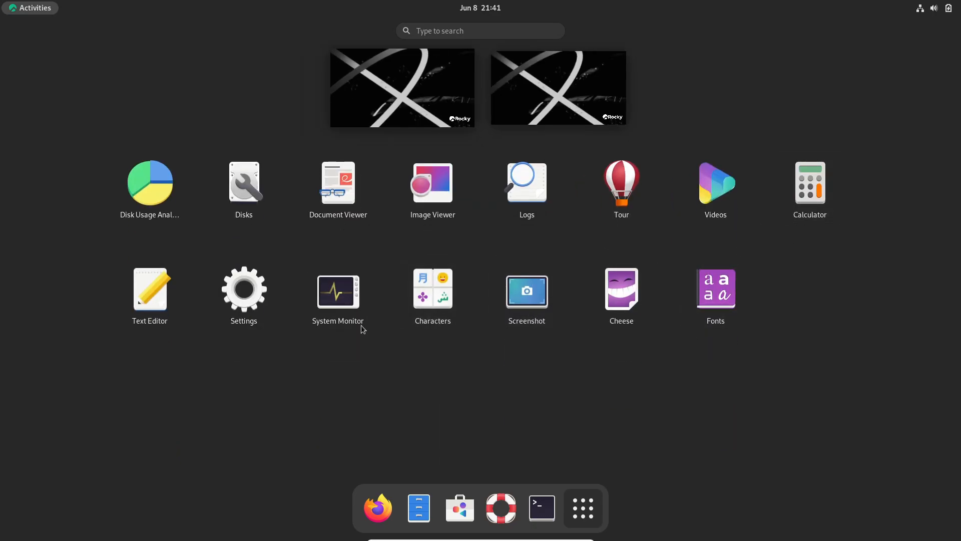
mouse_move(582, 507)
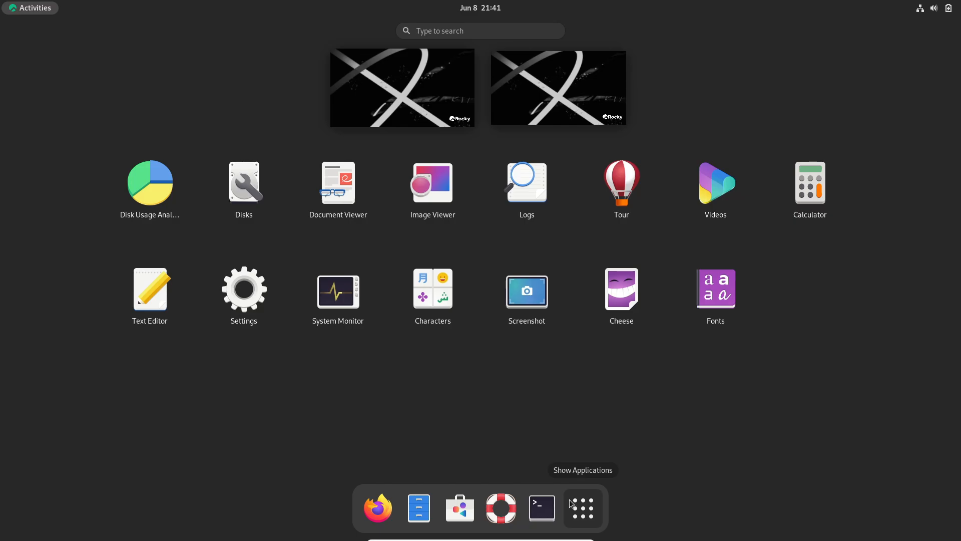
mouse_move(542, 507)
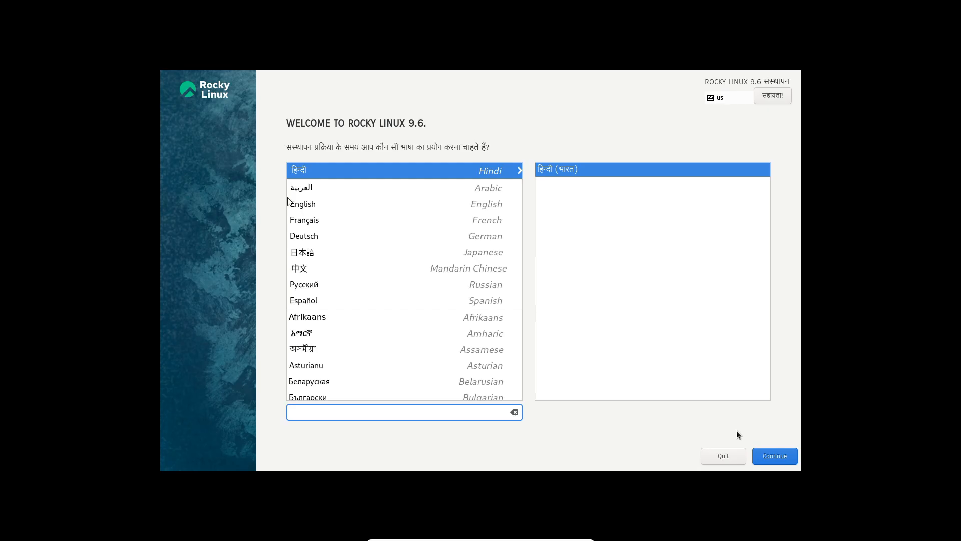
- Install Rocky Linux 9.6 in English with a root password set, then reboot into it
left_click(303, 203)
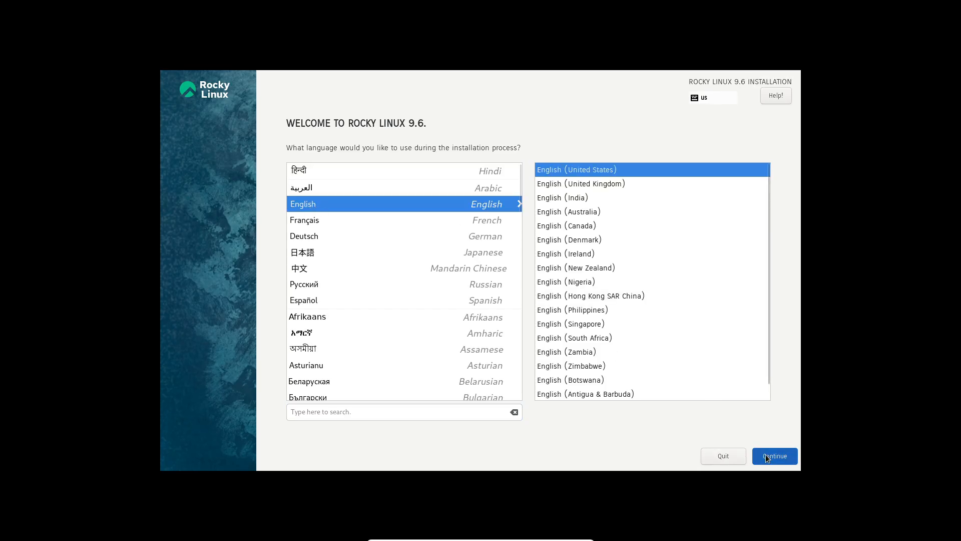
left_click(774, 455)
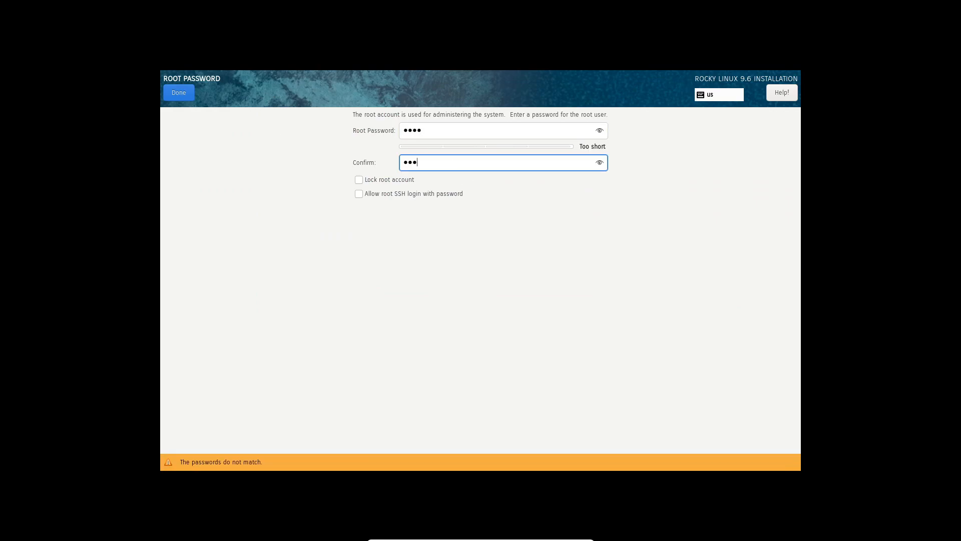
left_click(178, 92)
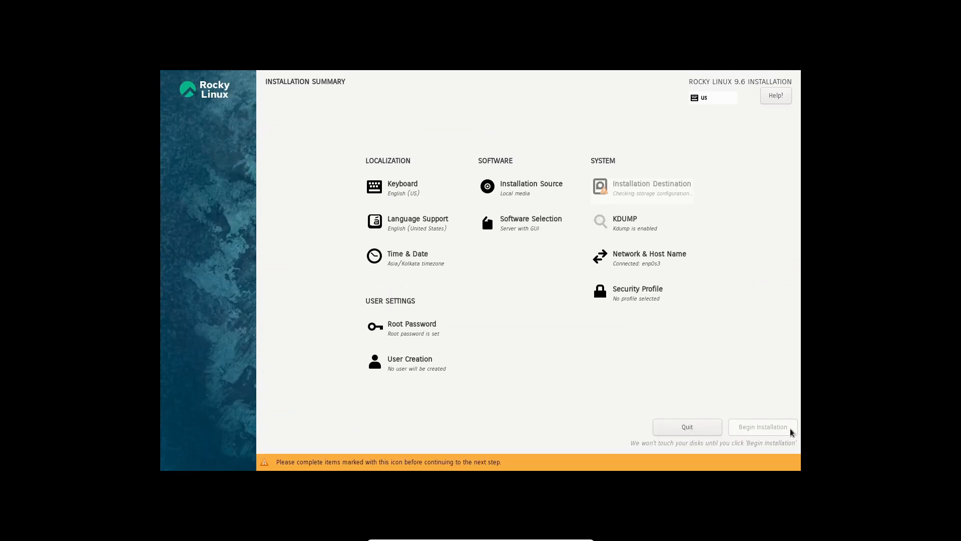
left_click(762, 427)
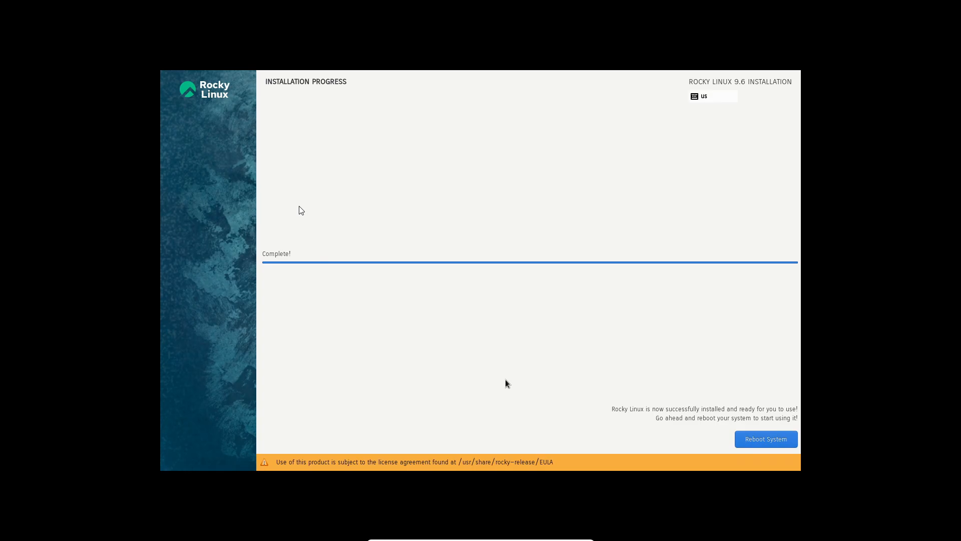
left_click(765, 438)
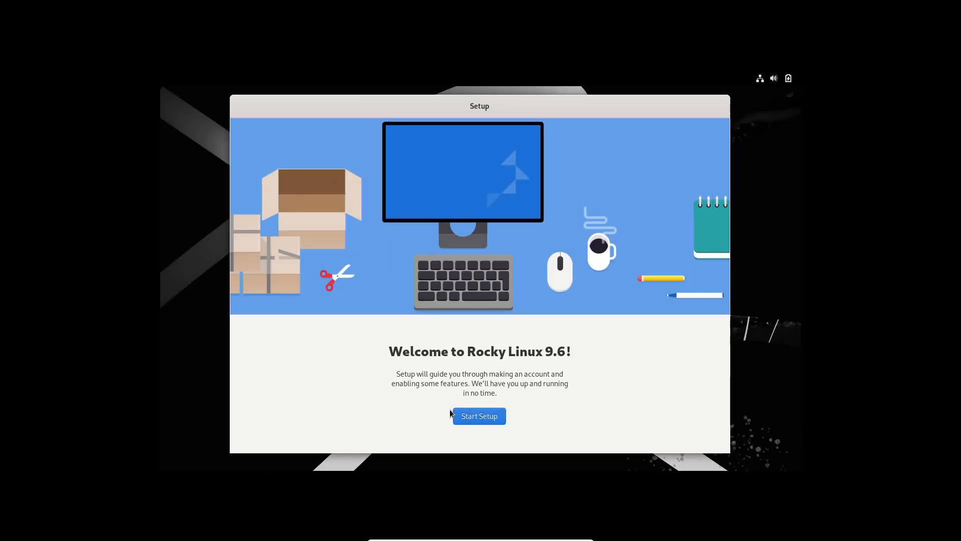
- Create the user account with name and password and start using Rocky Linux
left_click(479, 416)
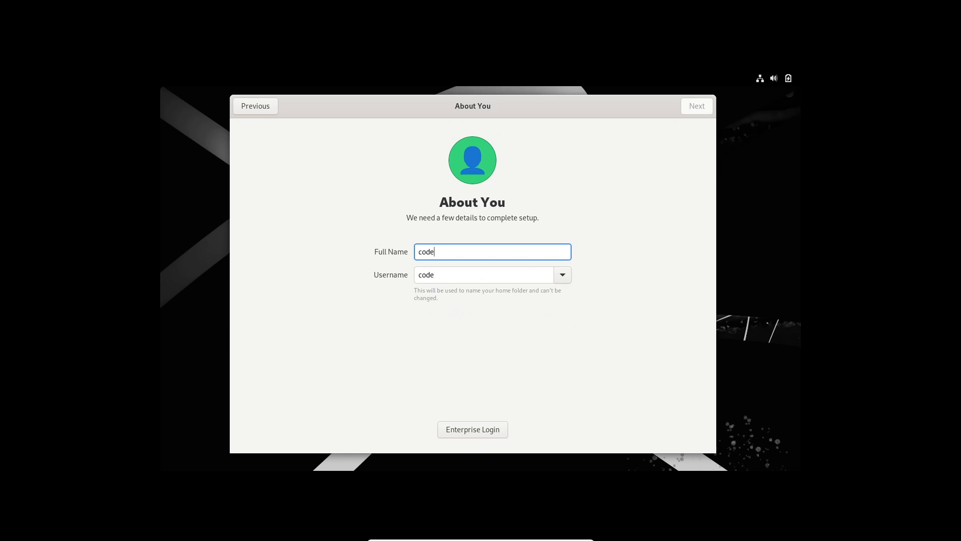
left_click(697, 105)
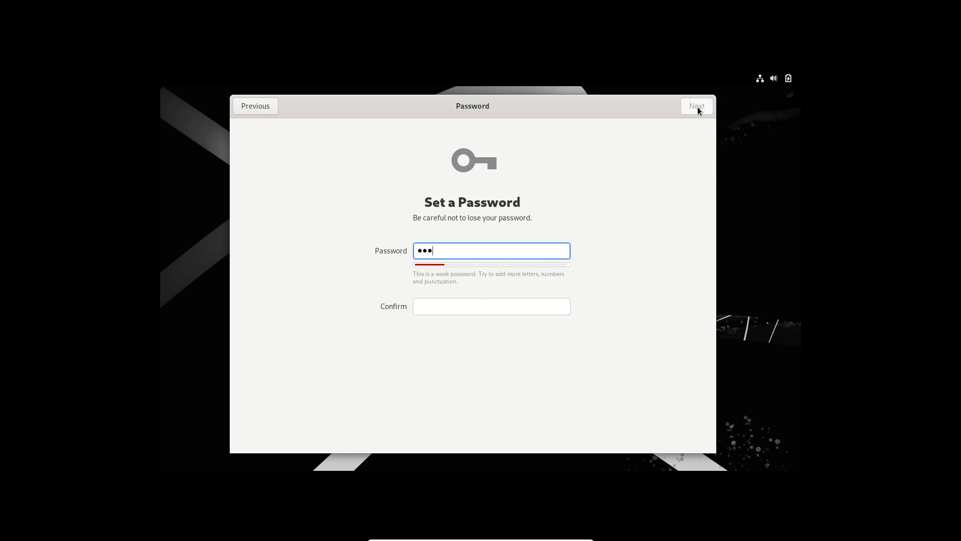
left_click(697, 106)
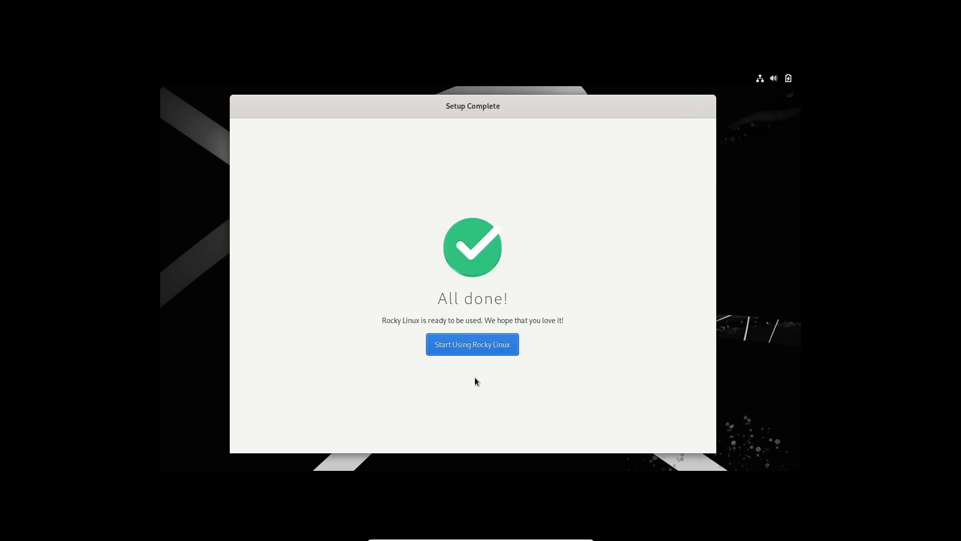
left_click(472, 344)
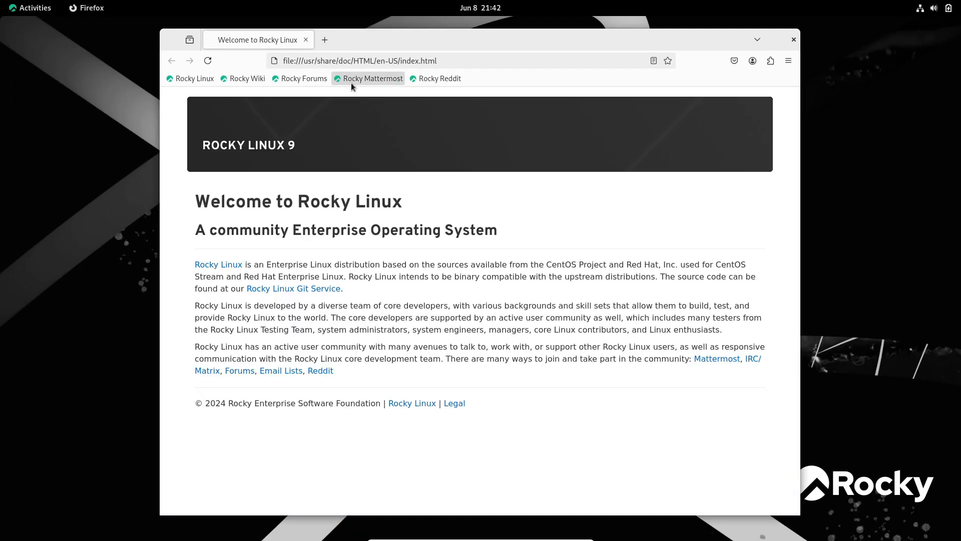
- Start downloading the Rocky Linux 9.6 x86_64 DVD ISO from the Download page's Default Images
left_click(193, 78)
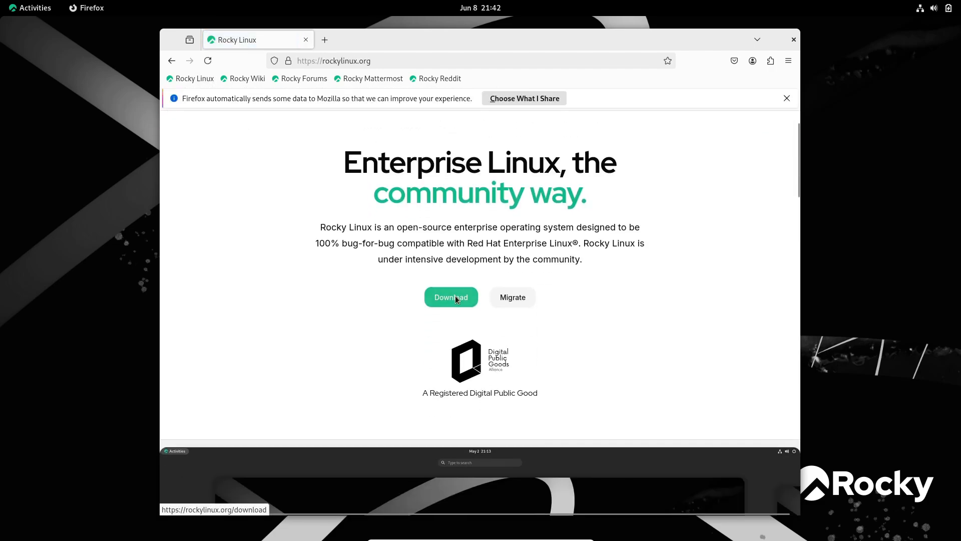
left_click(450, 297)
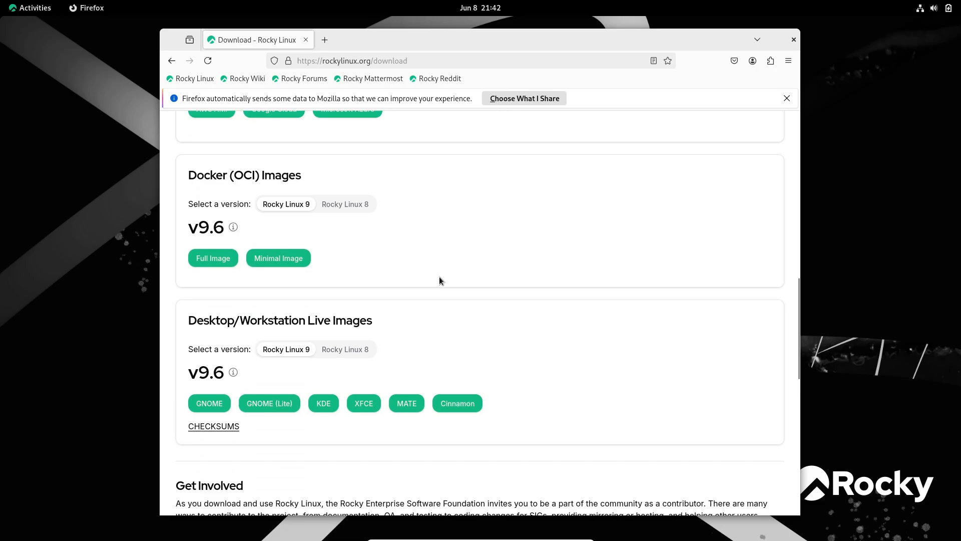
scroll("down", 3)
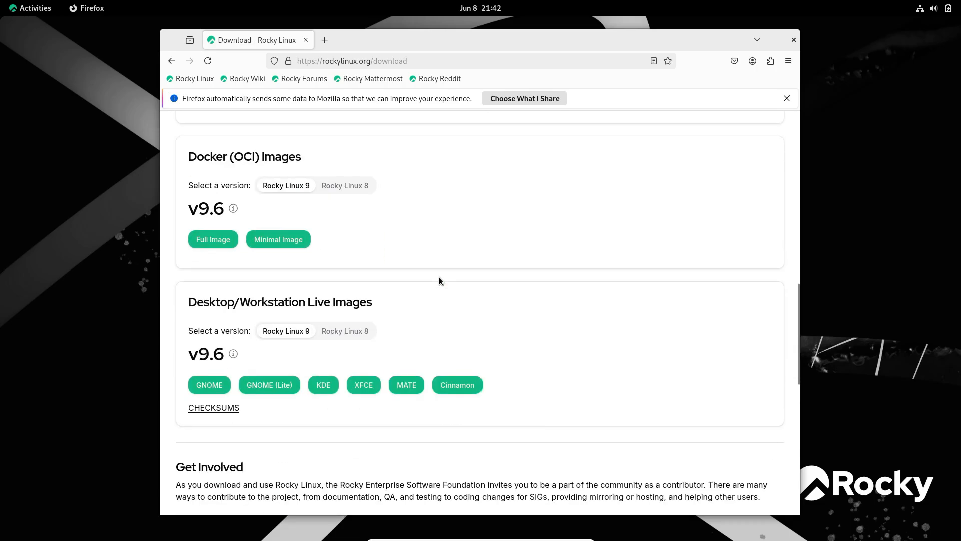
scroll("up", 3)
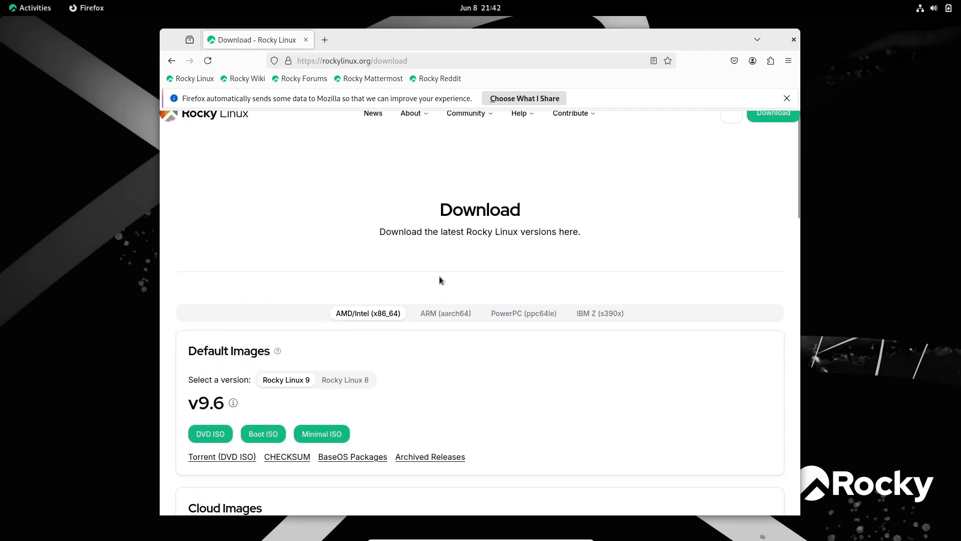
left_click(209, 433)
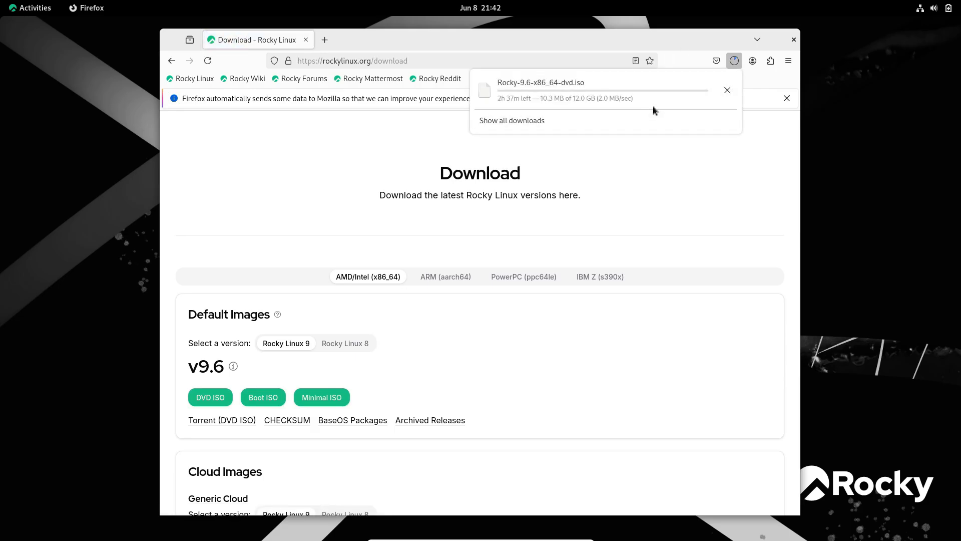
left_click(732, 61)
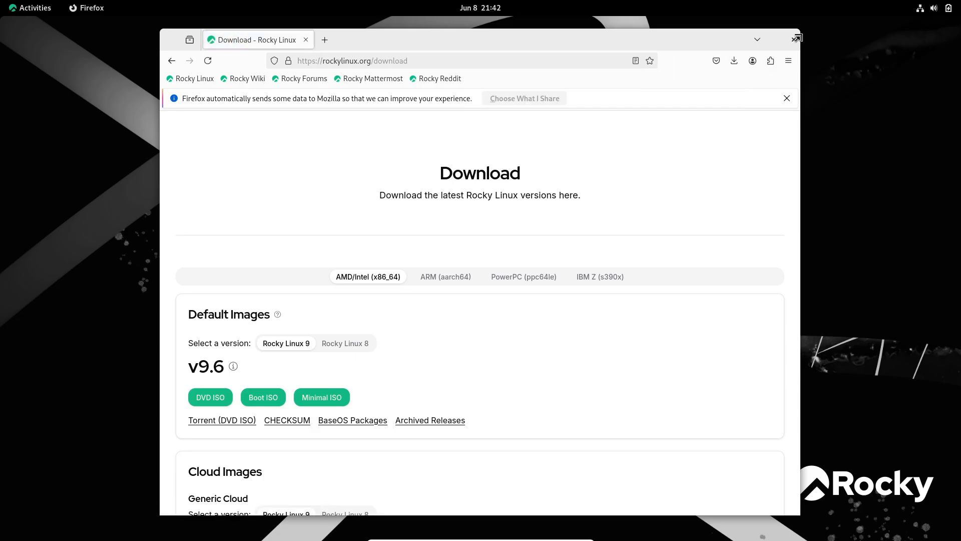